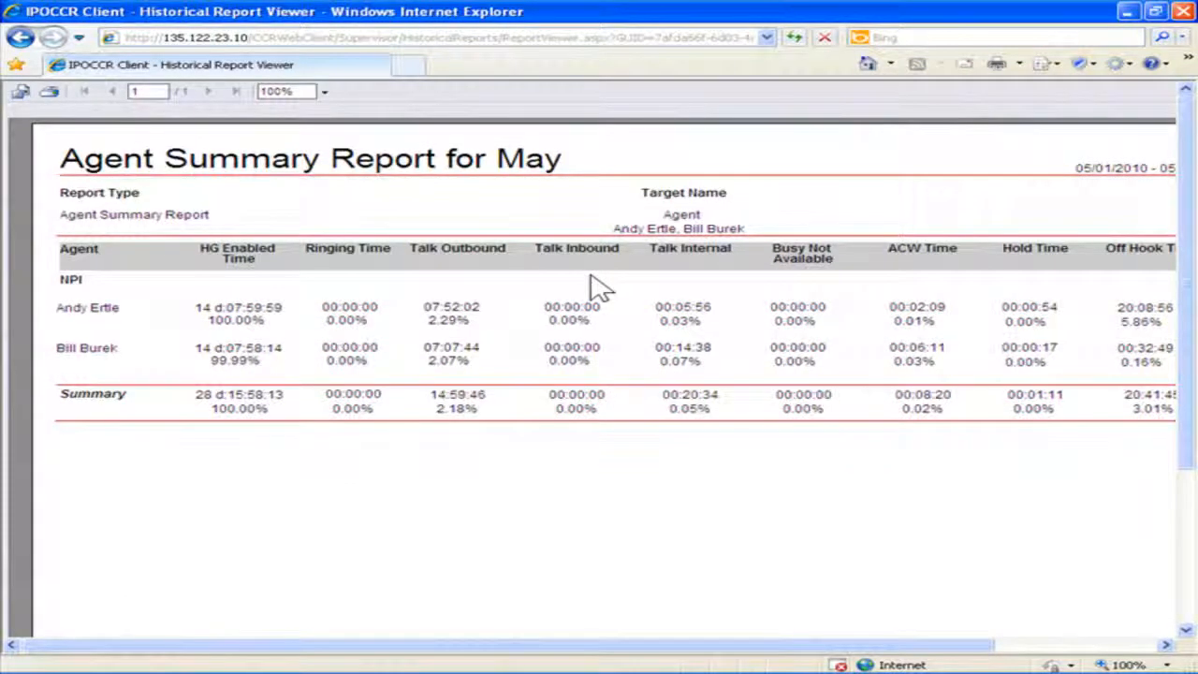
{"action": "mouse_move", "coordinate": [66, 121]}
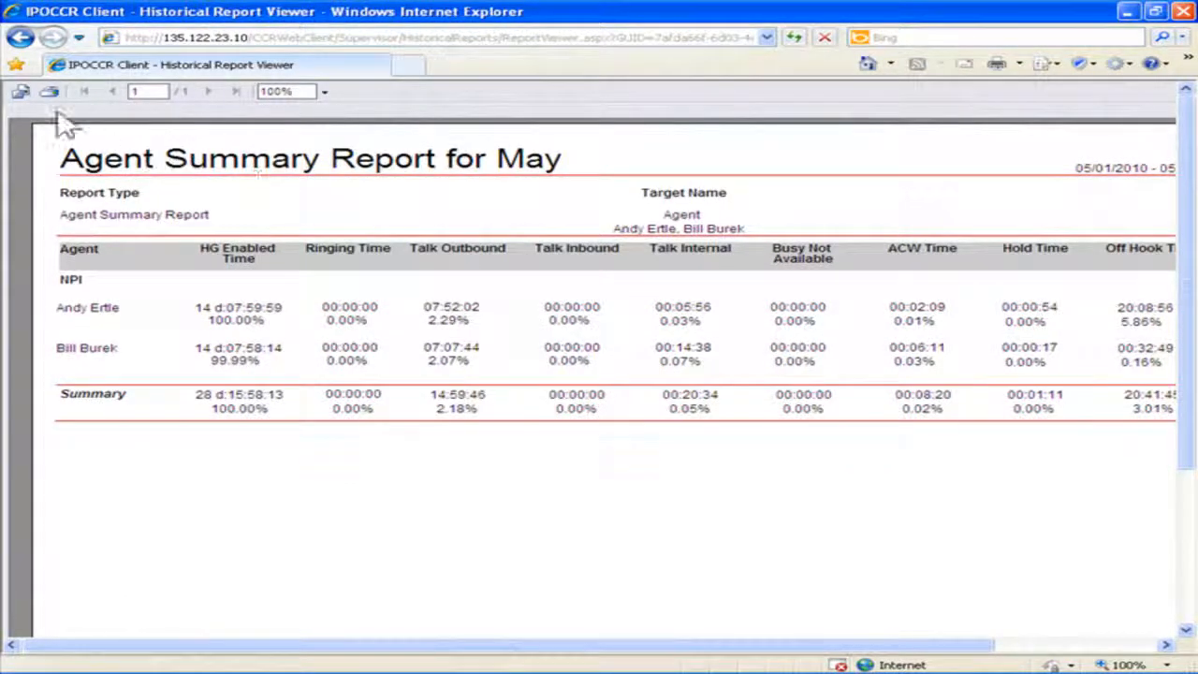
Step: Open the export options for the Agent Summary Report for May from the report viewer toolbar
{"action": "left_click", "coordinate": [20, 91]}
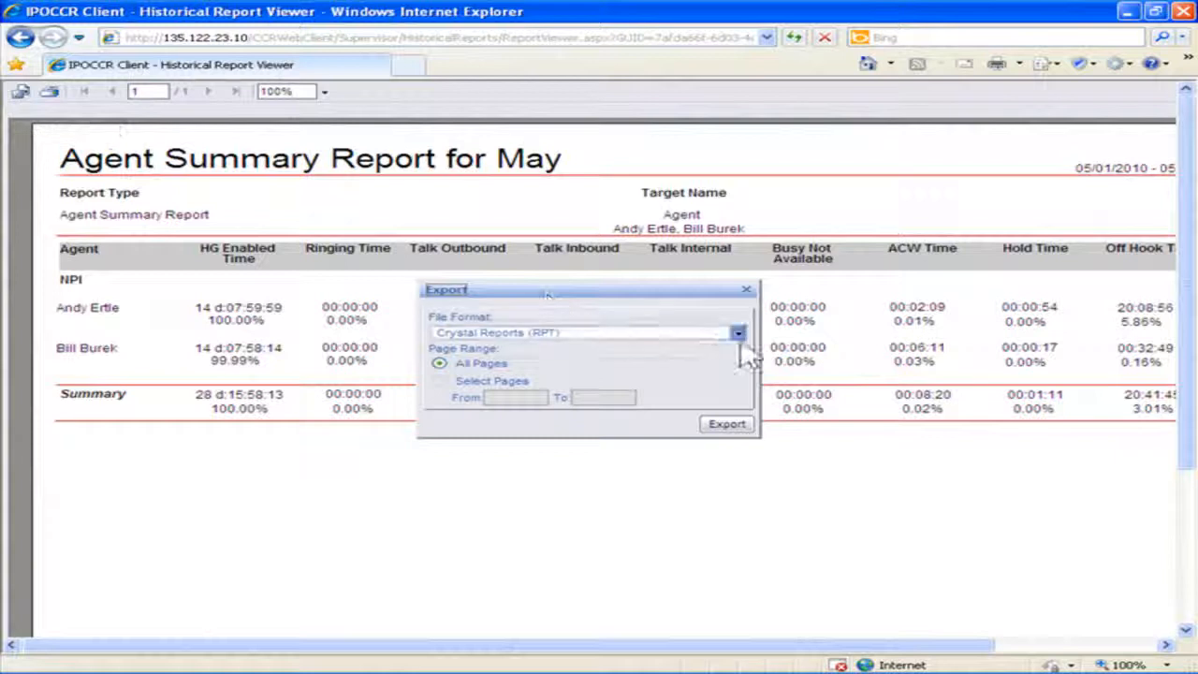
Step: Change the export file format from Crystal Reports to PDF
{"action": "left_click", "coordinate": [738, 334]}
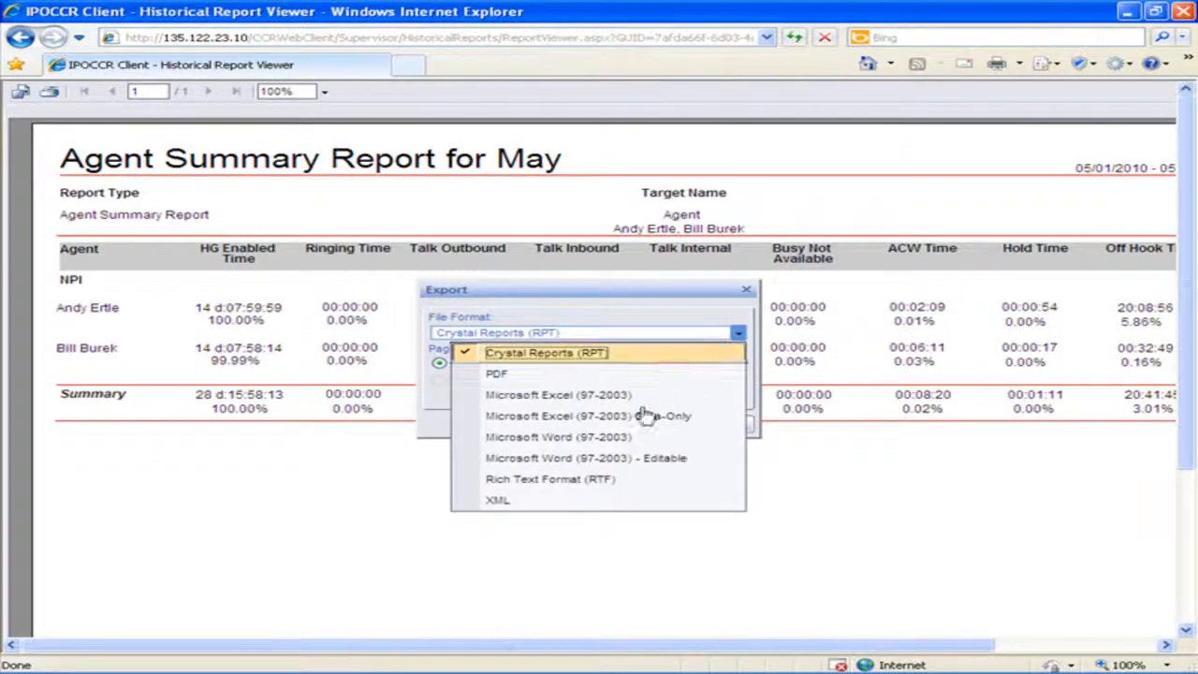
{"action": "mouse_move", "coordinate": [612, 480]}
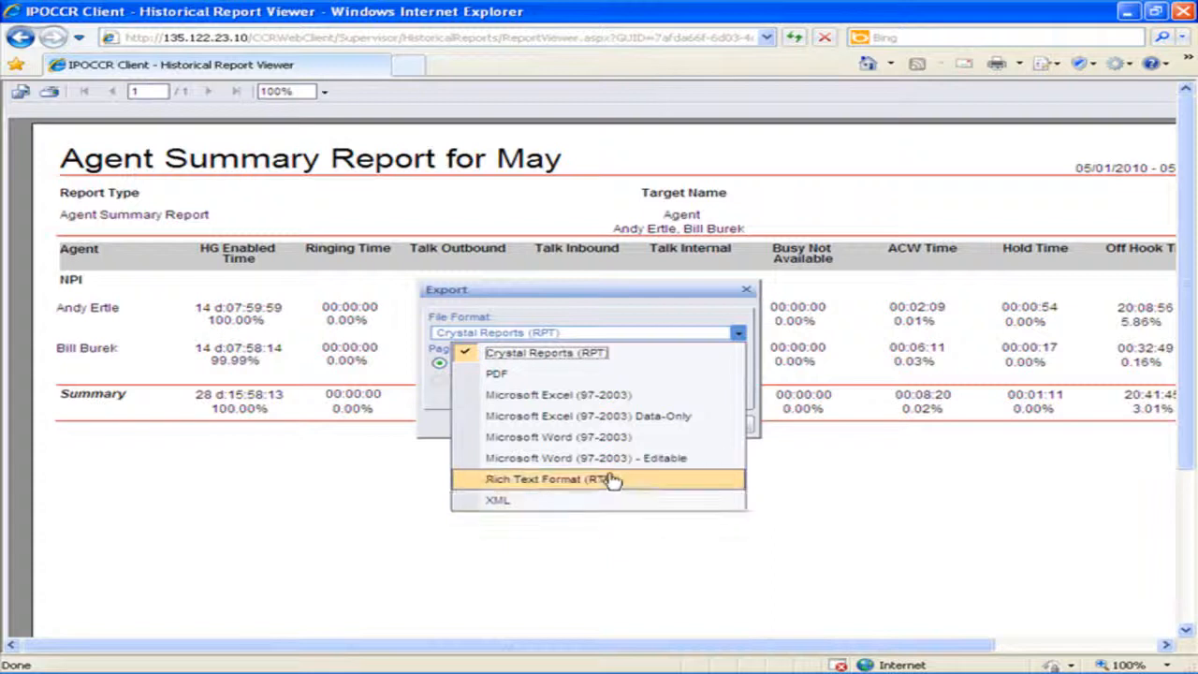
{"action": "mouse_move", "coordinate": [595, 373]}
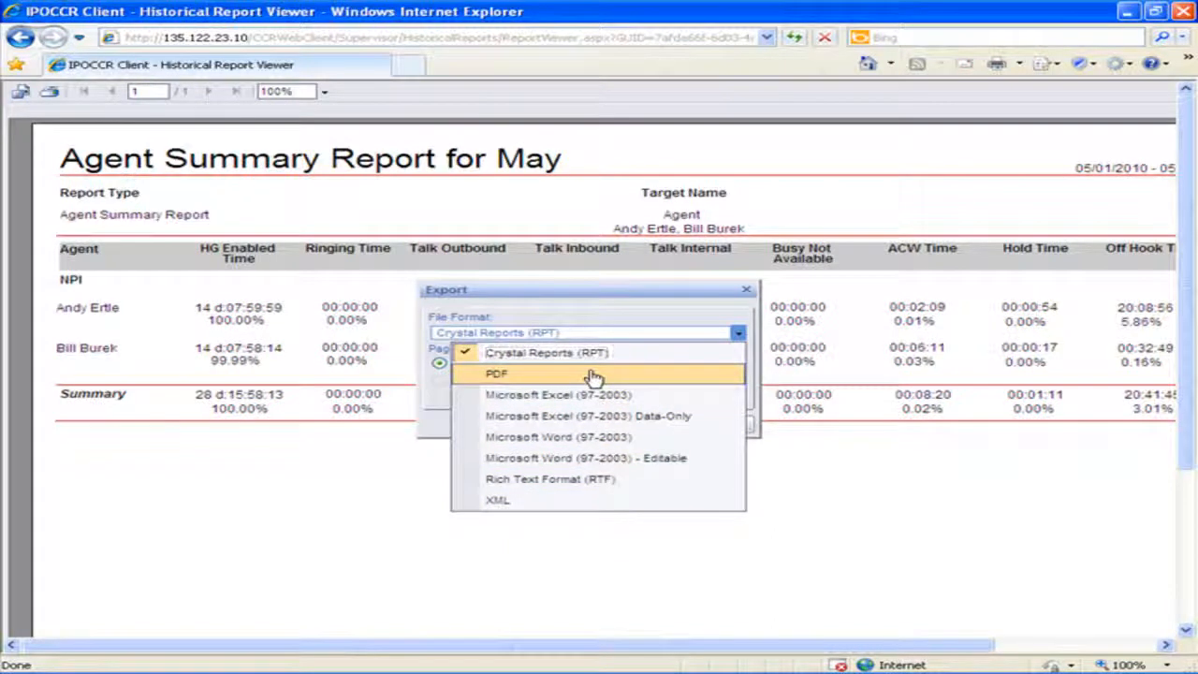
{"action": "left_click", "coordinate": [497, 374]}
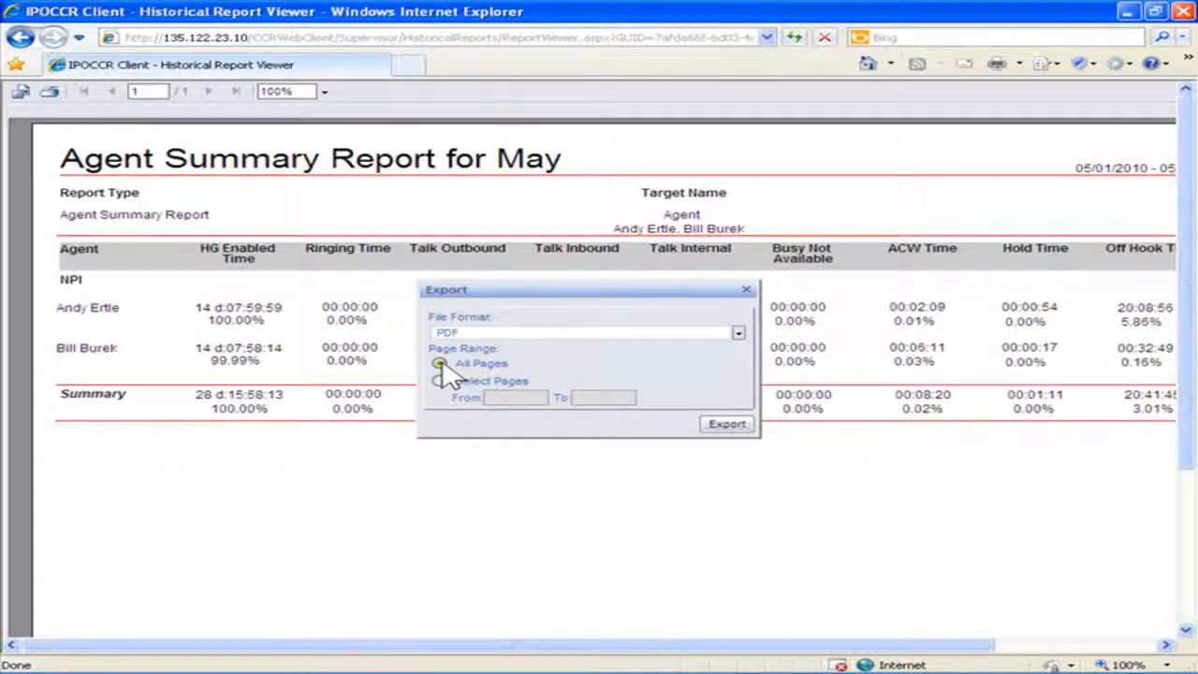
Step: Export all pages of the report as PDF
{"action": "left_click", "coordinate": [440, 363]}
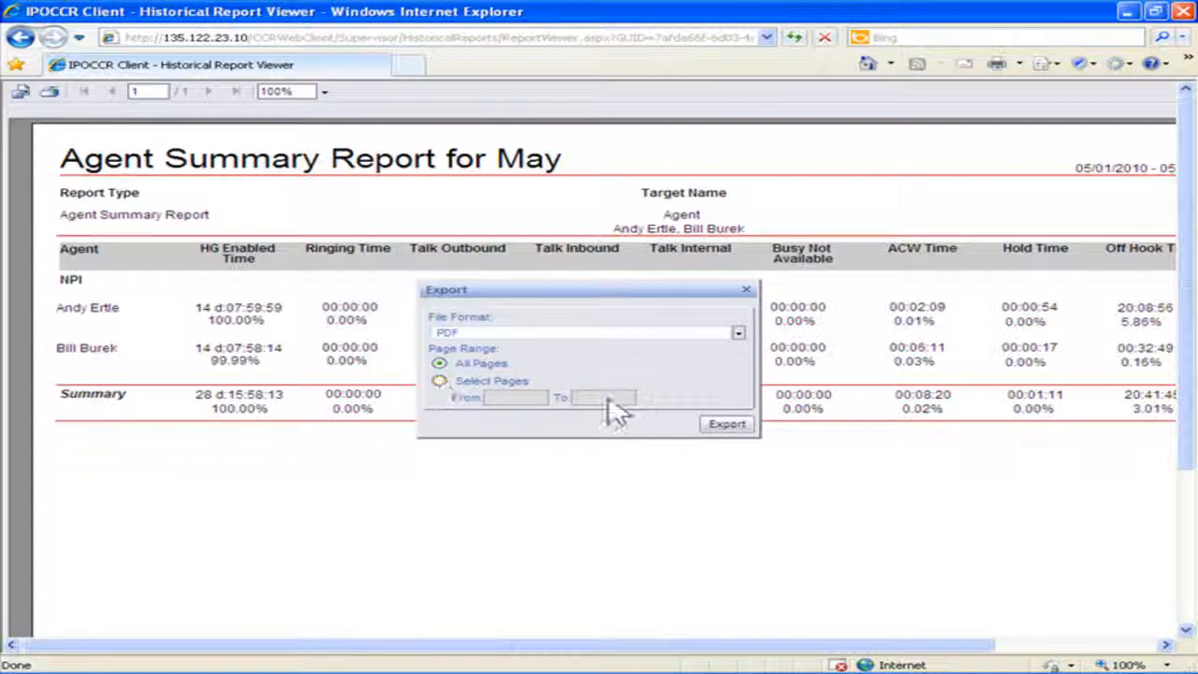
{"action": "left_click", "coordinate": [728, 425]}
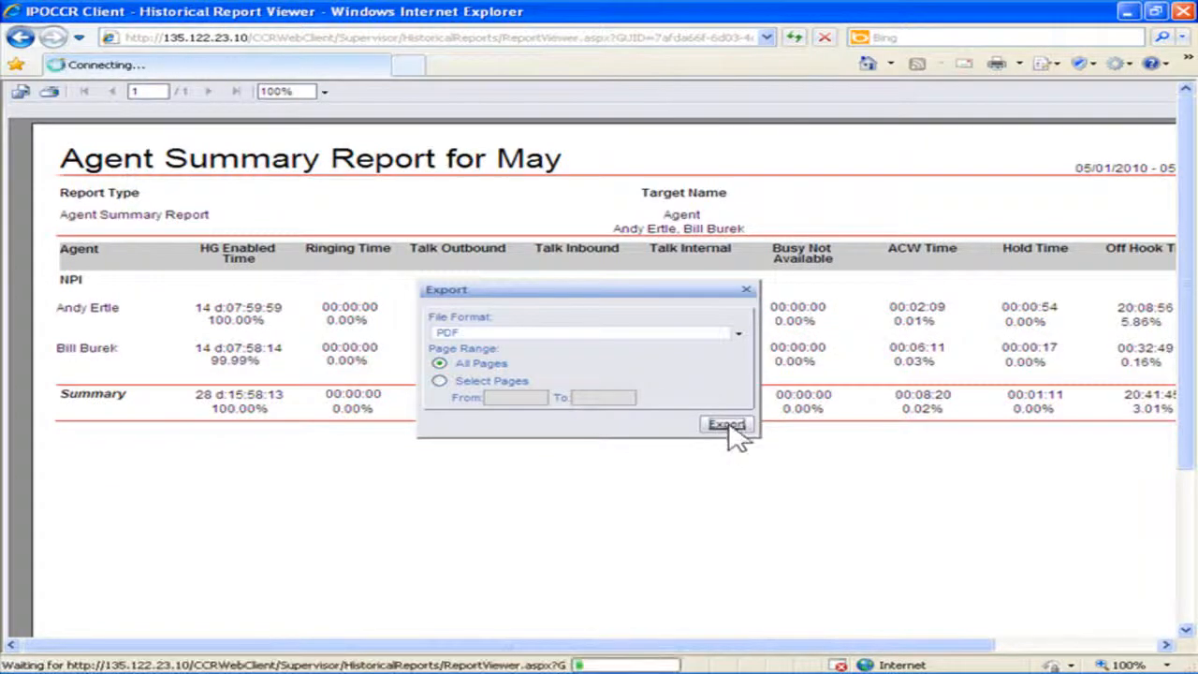
{"action": "left_click", "coordinate": [726, 424]}
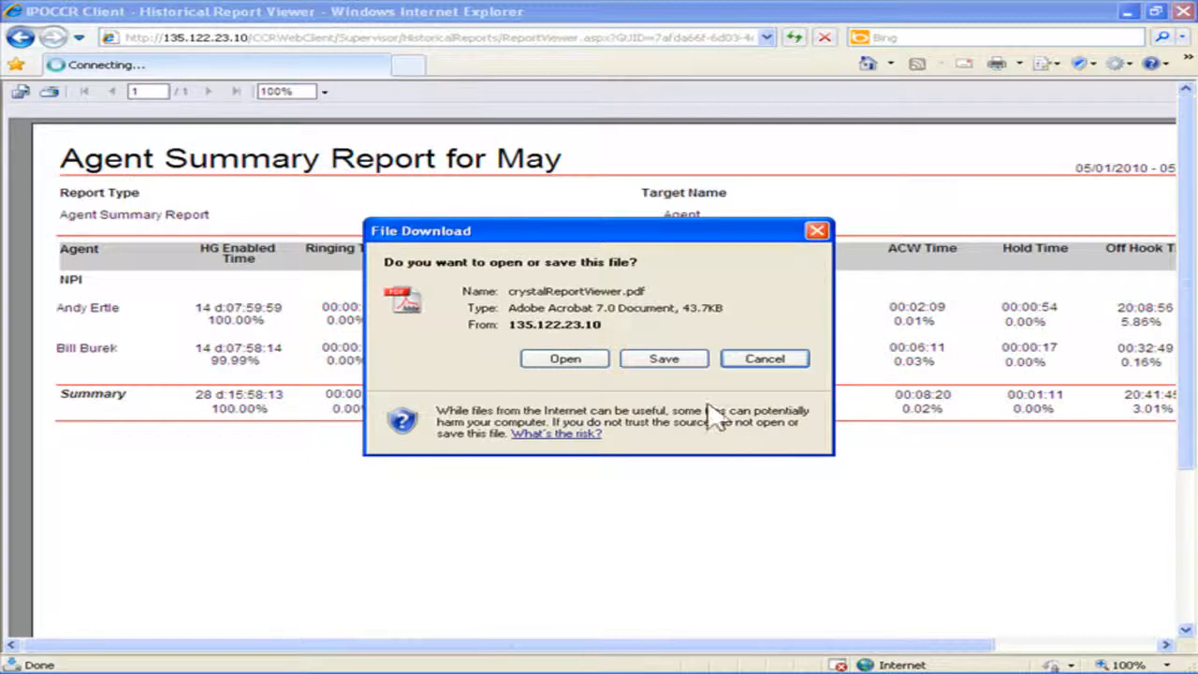
Step: Save the PDF to the Desktop as 'Agent Summary Report for May' and open it in Adobe Reader
{"action": "left_click", "coordinate": [664, 358]}
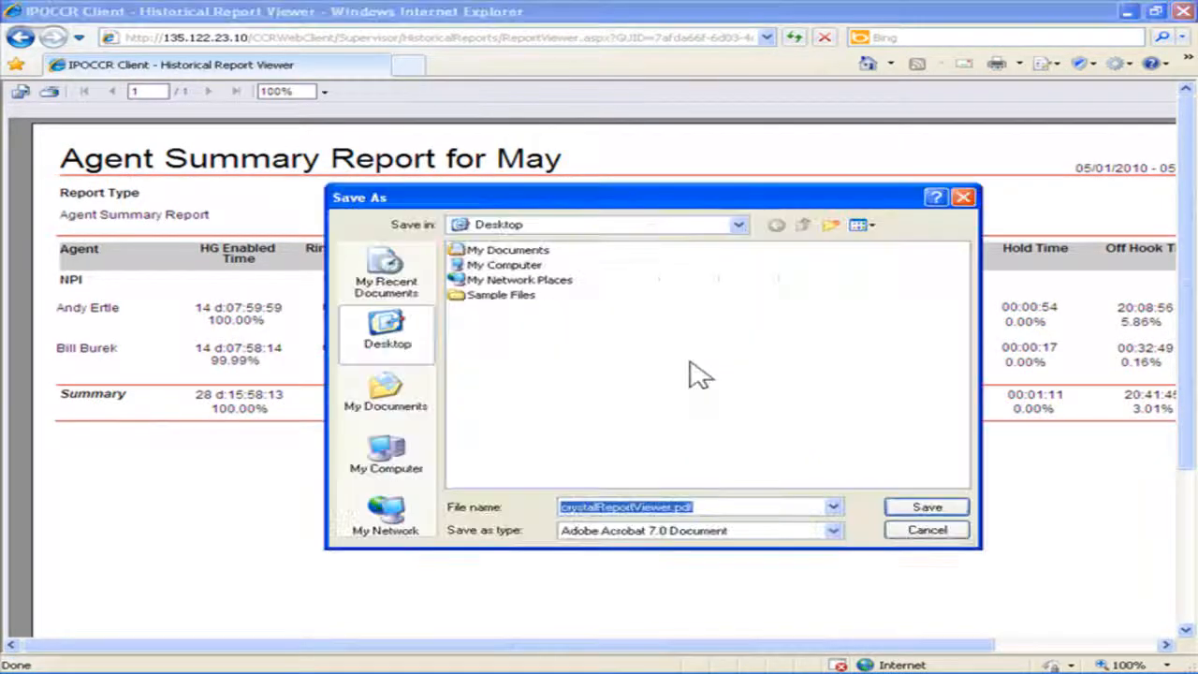
{"action": "mouse_move", "coordinate": [482, 539]}
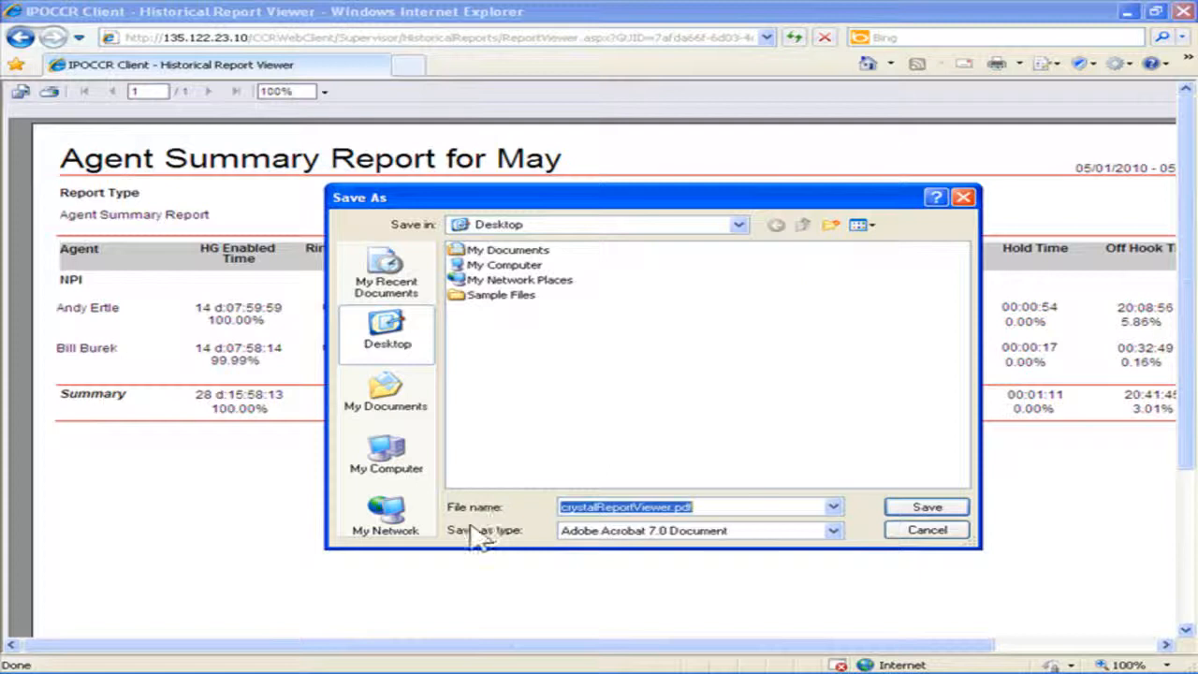
{"action": "mouse_move", "coordinate": [660, 534]}
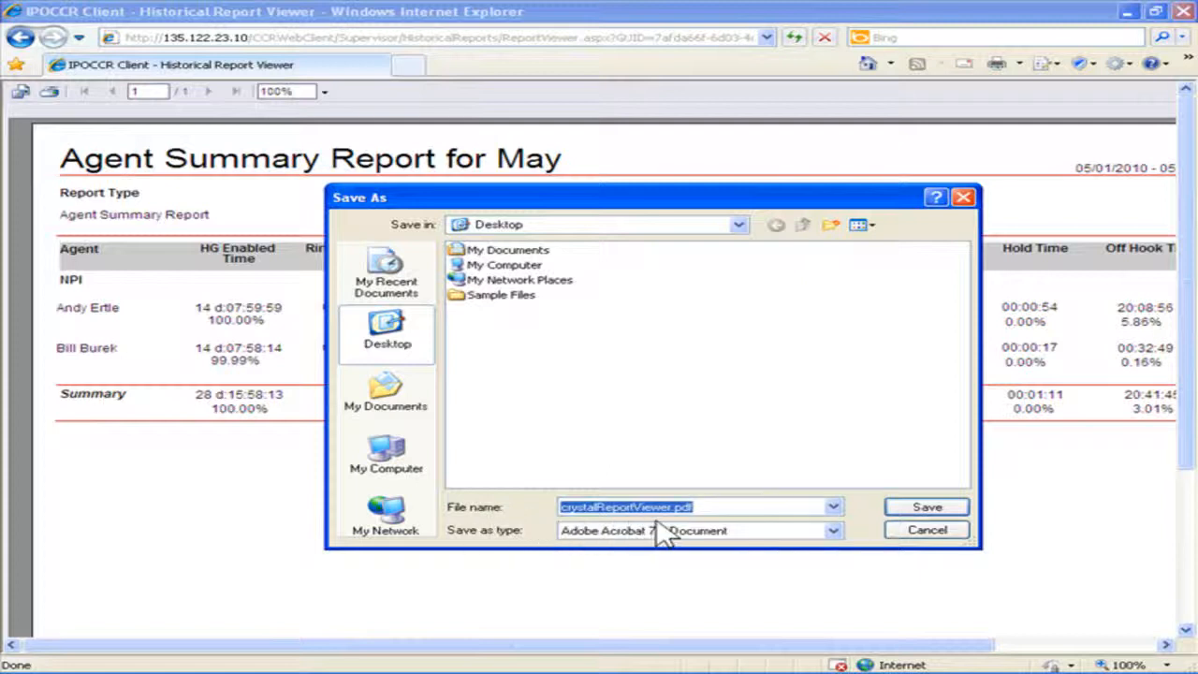
{"action": "type", "text": "Agent Summary Report for May"}
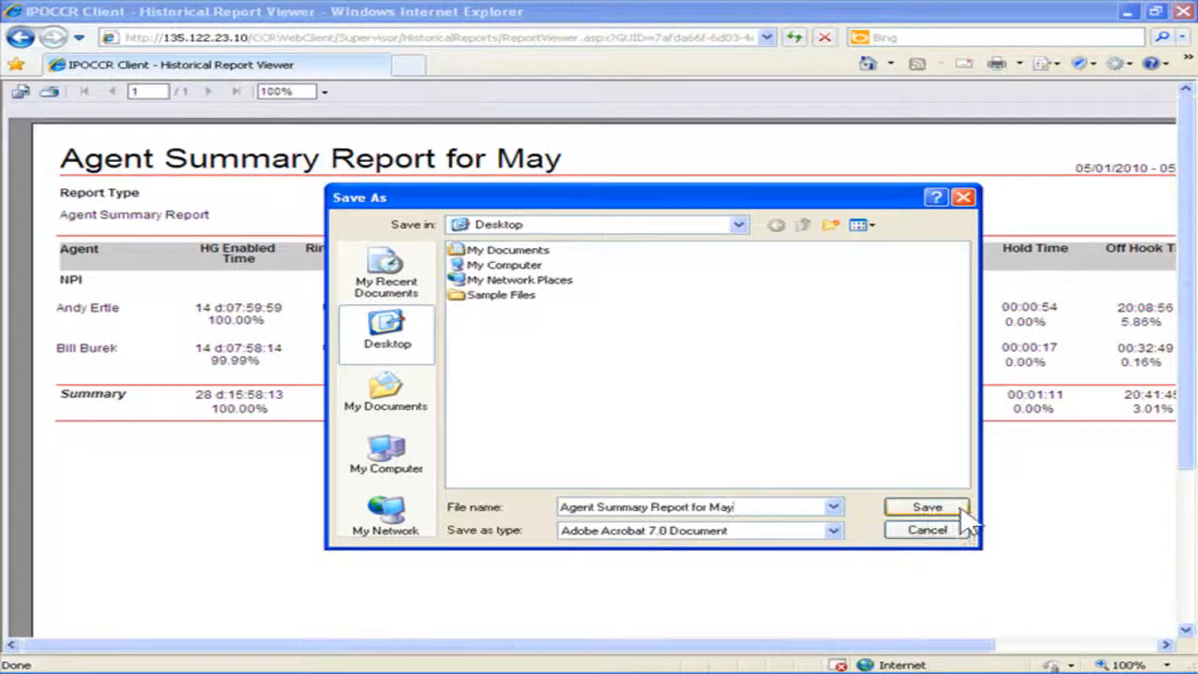
{"action": "left_click", "coordinate": [926, 506]}
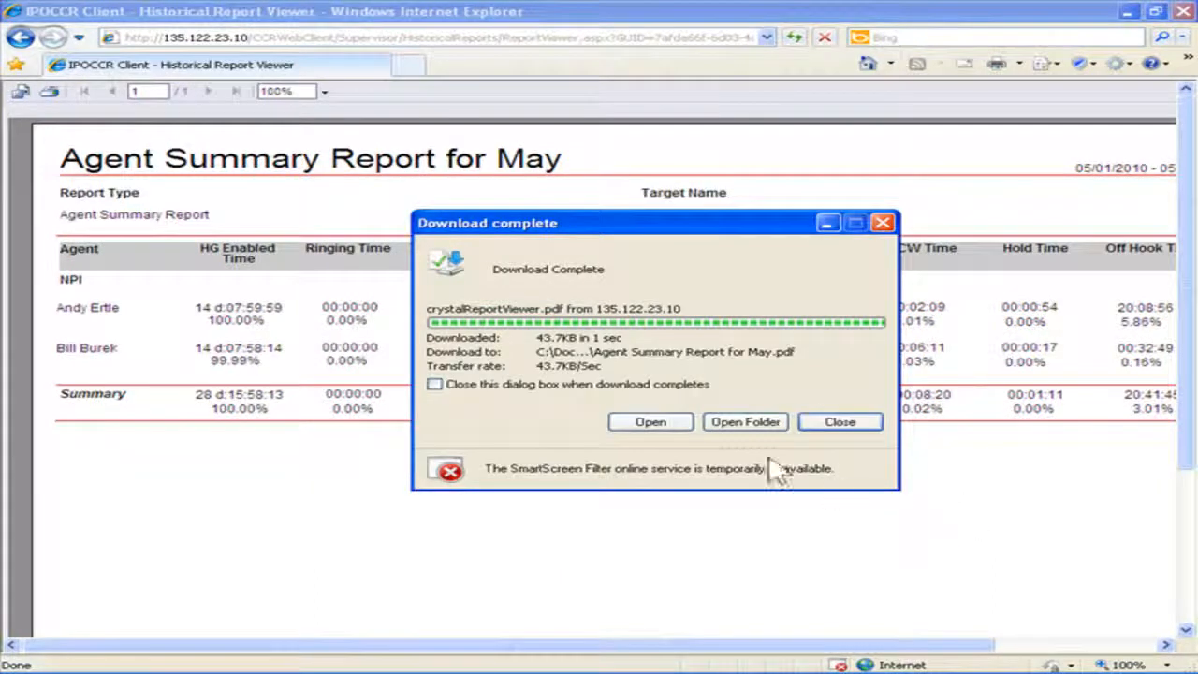
{"action": "left_click", "coordinate": [650, 421]}
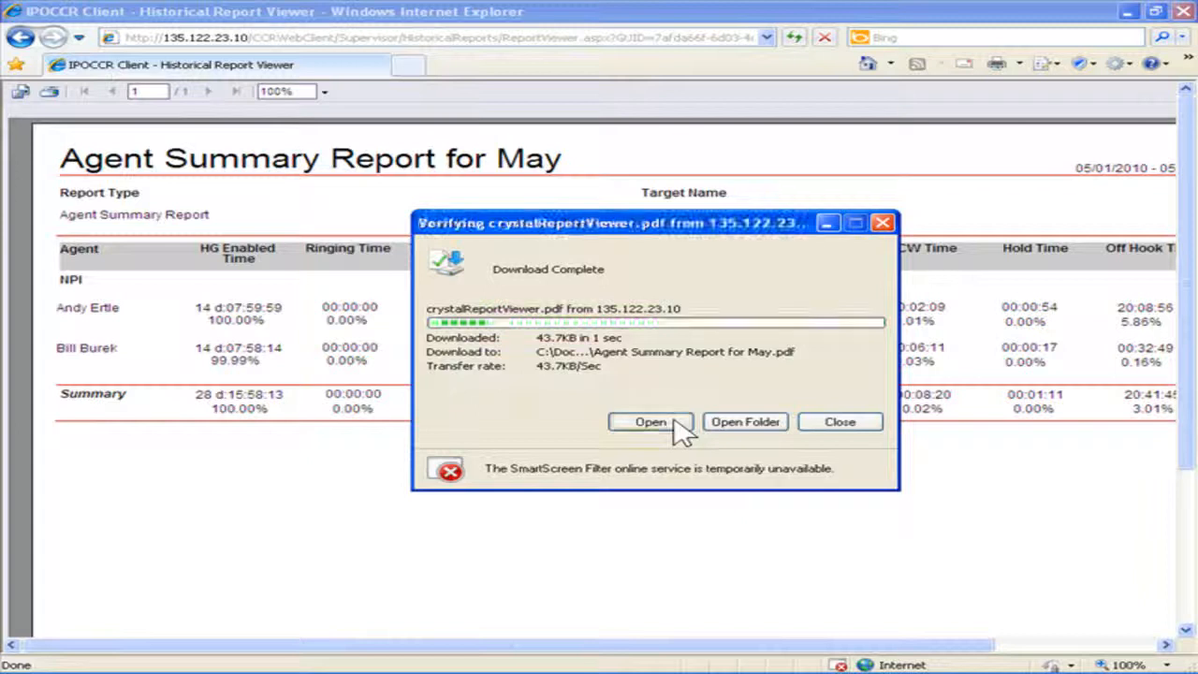
{"action": "left_click", "coordinate": [649, 421]}
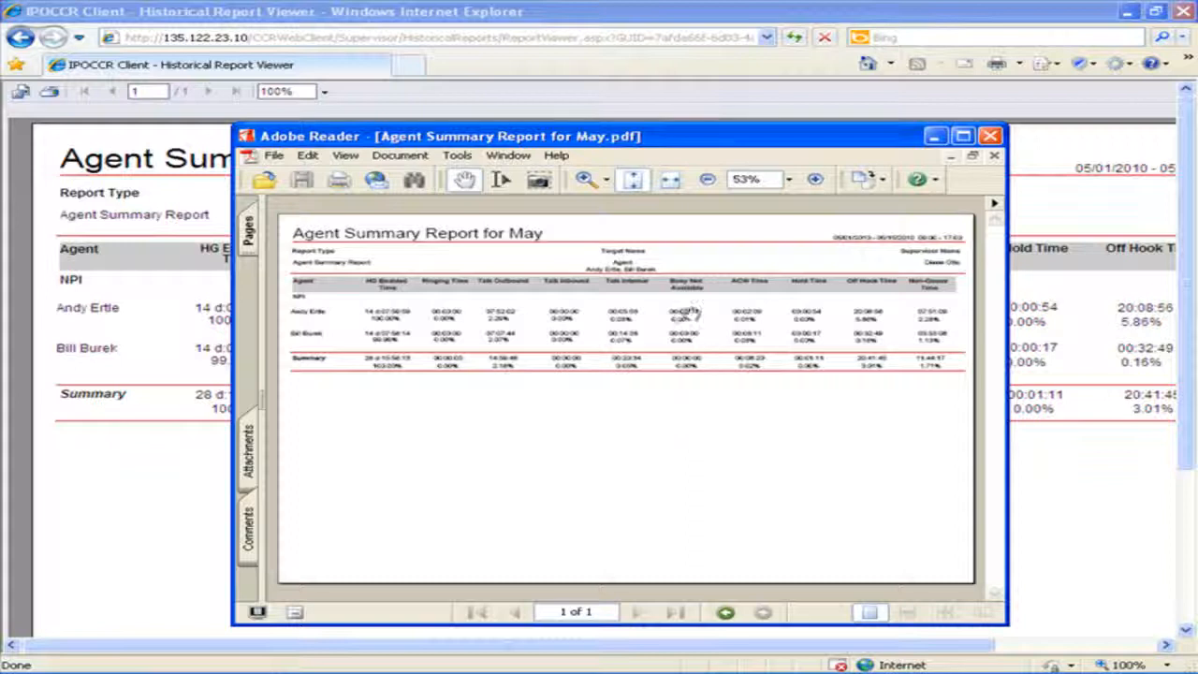
{"action": "mouse_move", "coordinate": [764, 403]}
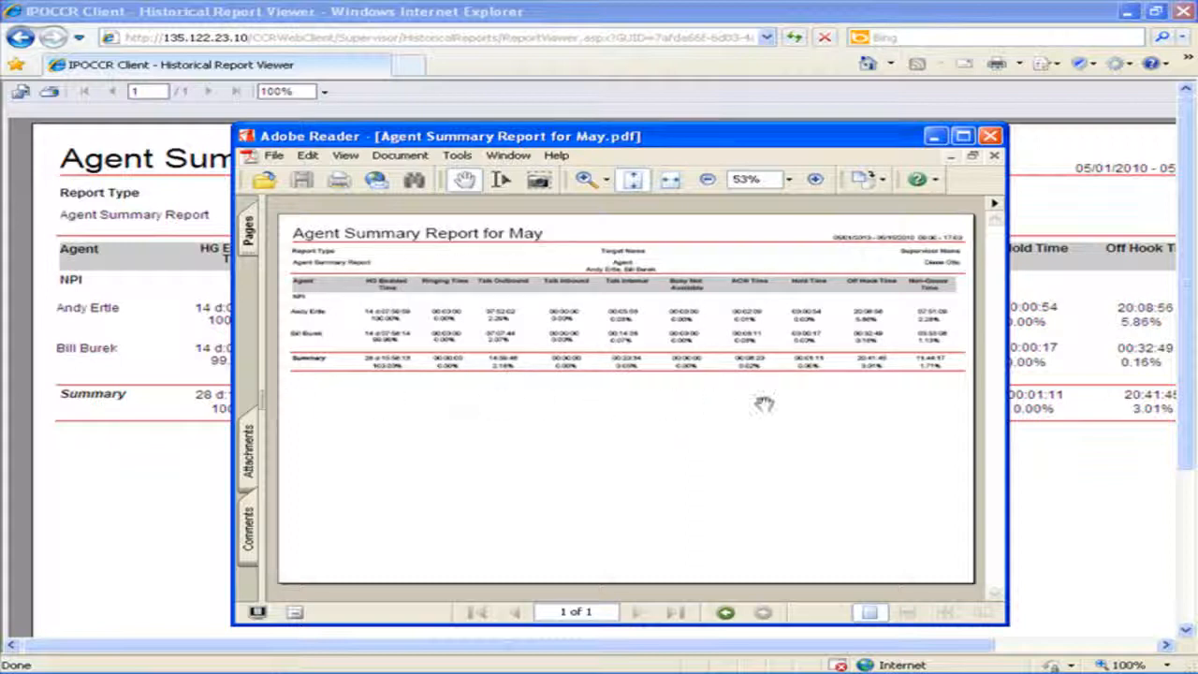
{"action": "mouse_move", "coordinate": [911, 403]}
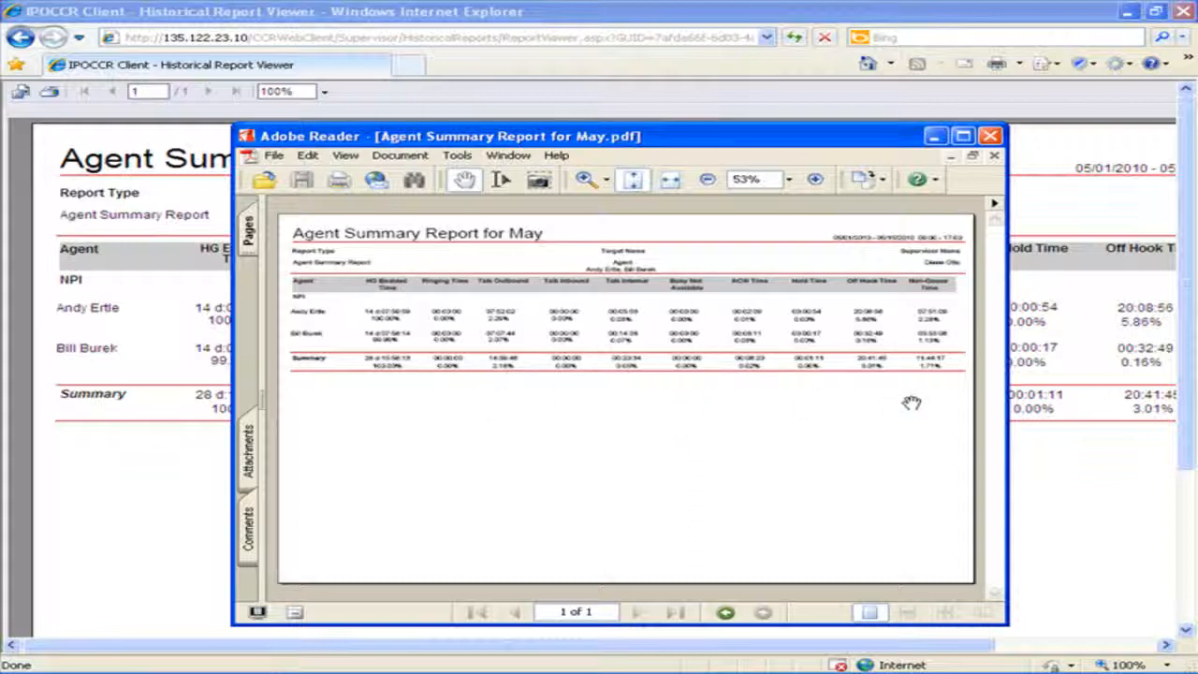